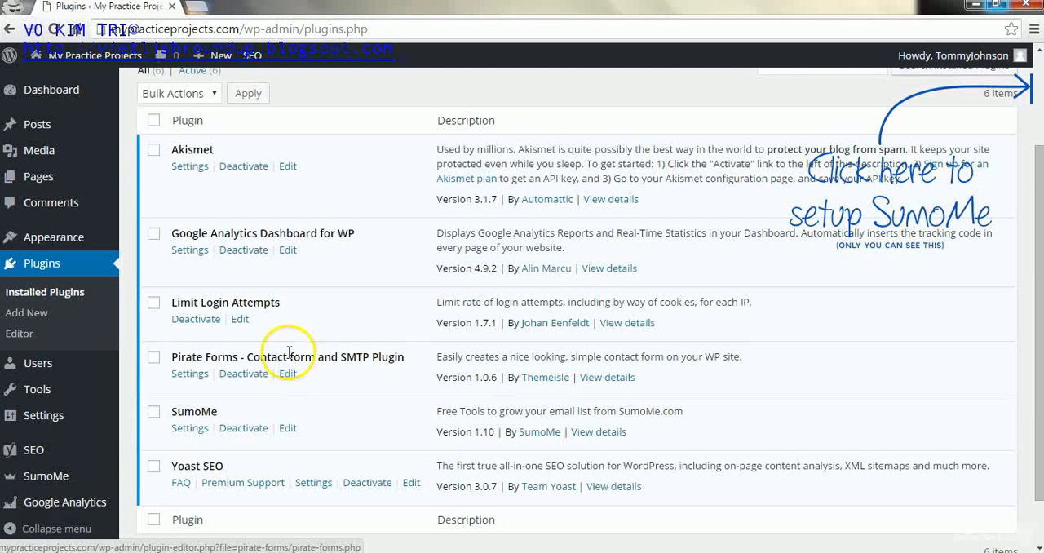
# Choose Limit Login Attempts from the Settings submenu in the admin sidebar.
pyautogui.click(43, 415)
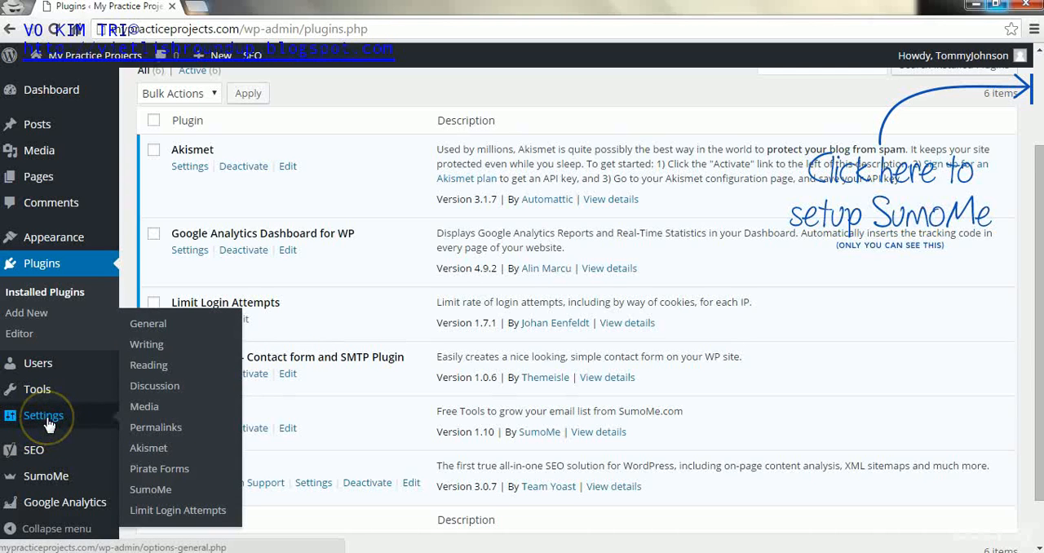
pyautogui.moveTo(155, 428)
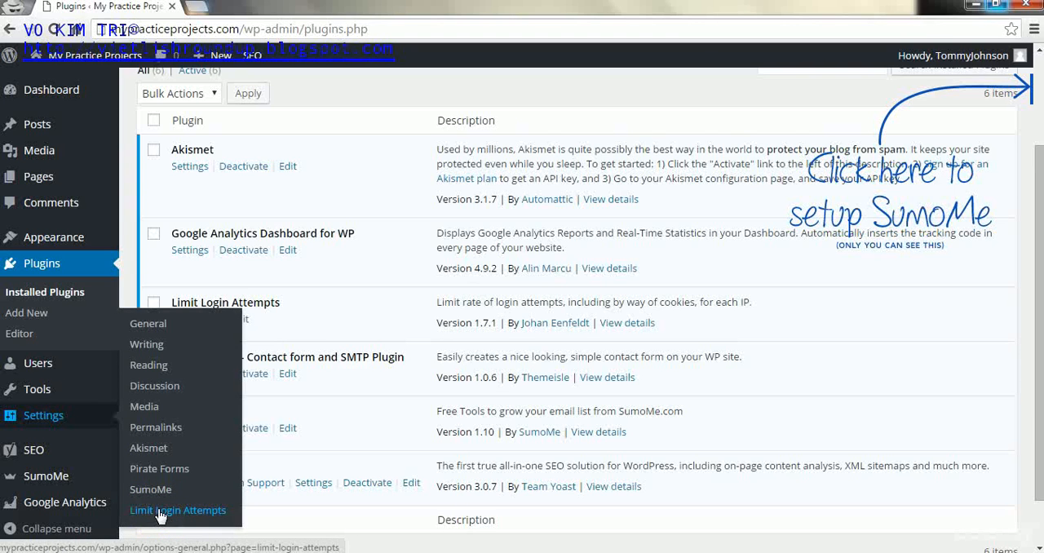
pyautogui.click(177, 510)
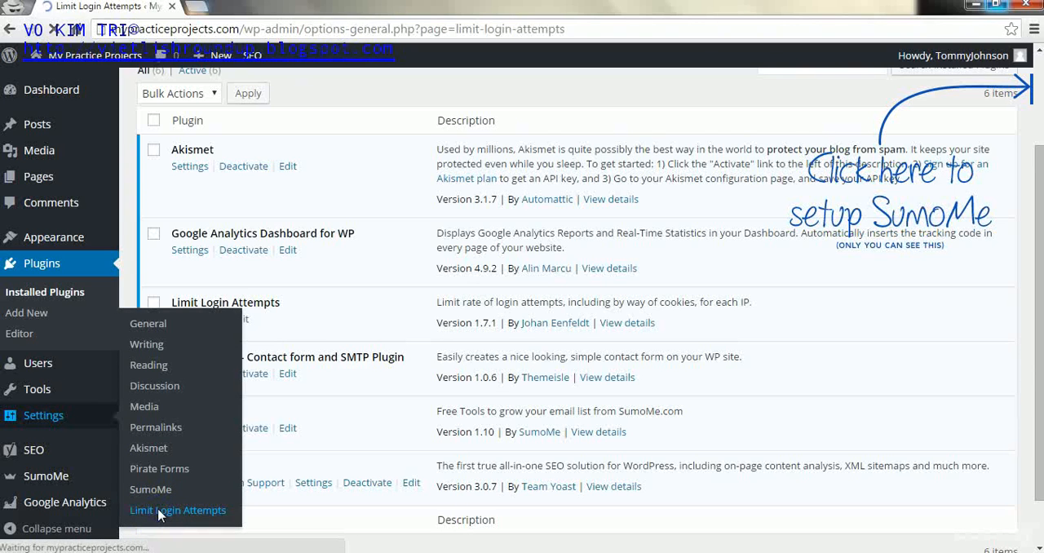
# Let the Limit Login Attempts page load, showing no lockouts and the current lockout options.
pyautogui.click(177, 510)
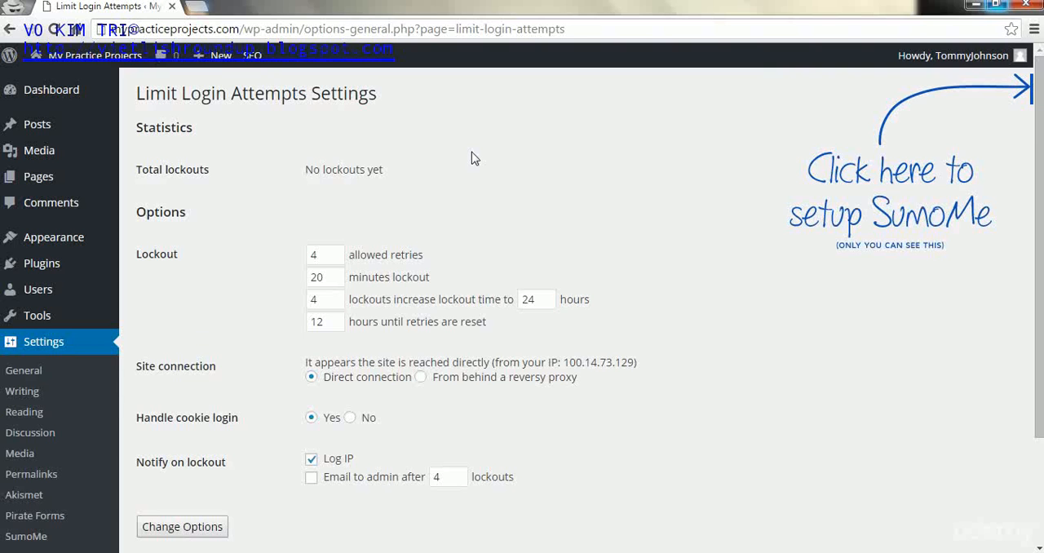
pyautogui.moveTo(601, 137)
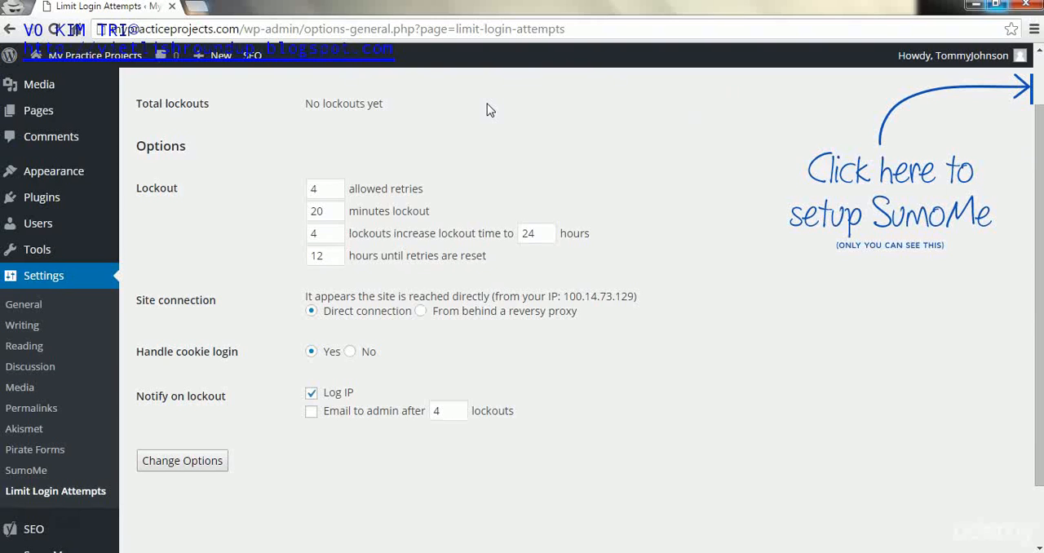
pyautogui.moveTo(420, 139)
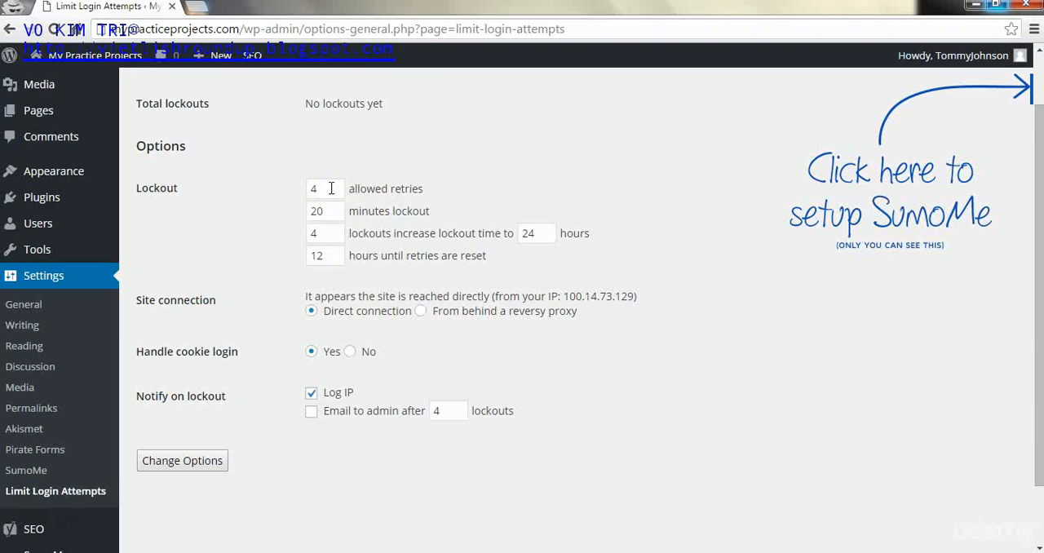
pyautogui.moveTo(286, 190)
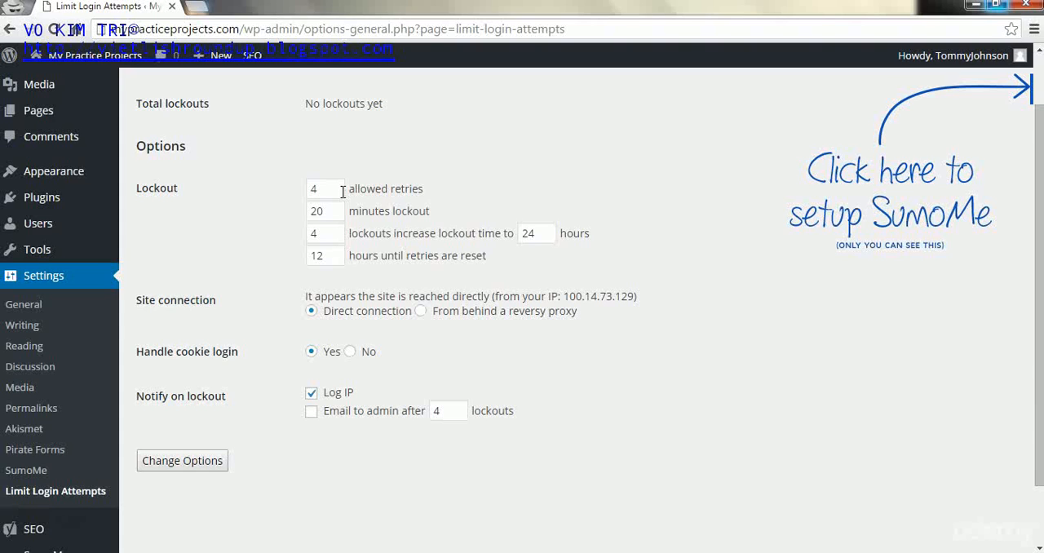
# Set allowed retries to 5 and lockout duration to 30 minutes.
pyautogui.click(320, 188)
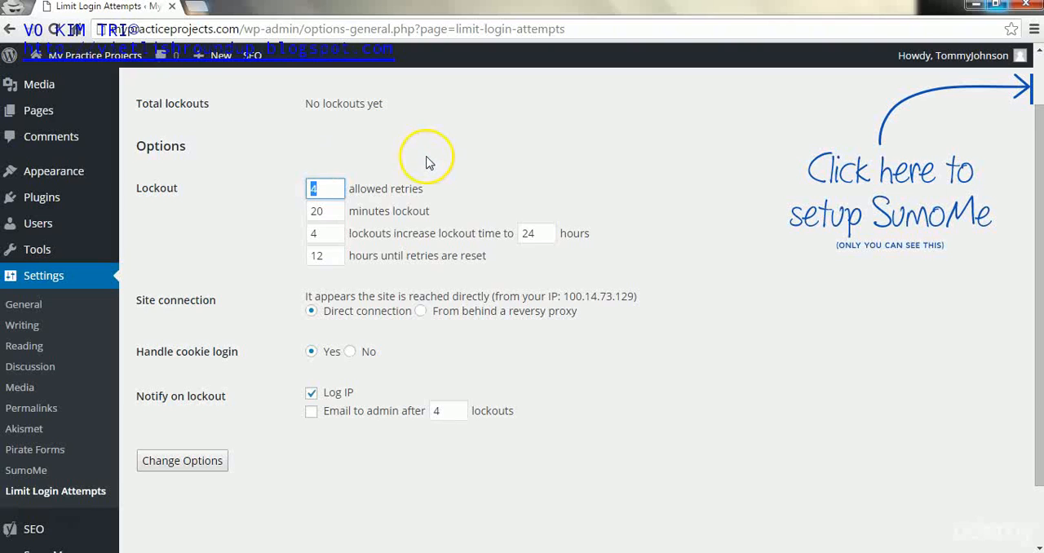
pyautogui.moveTo(428, 162)
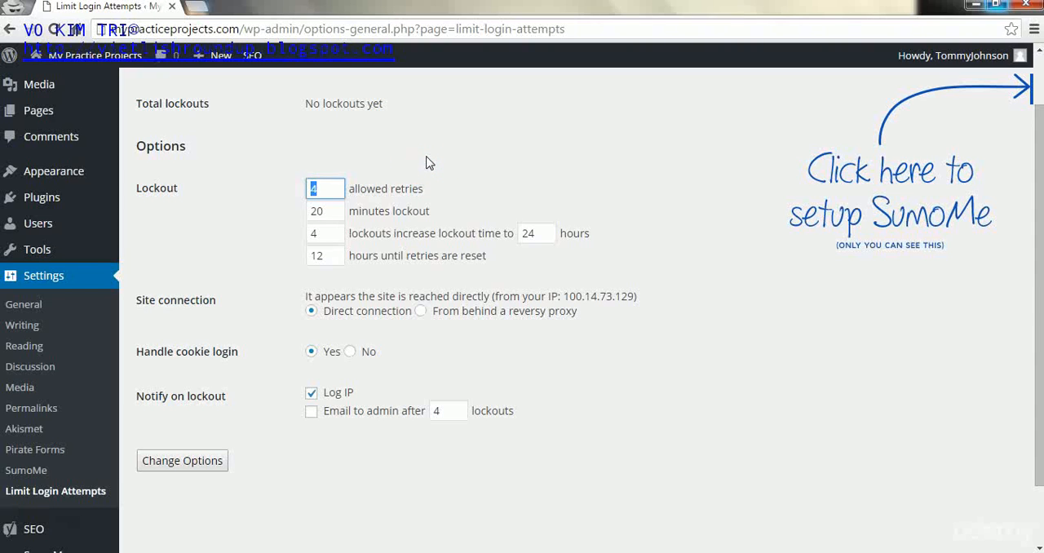
pyautogui.write('5')
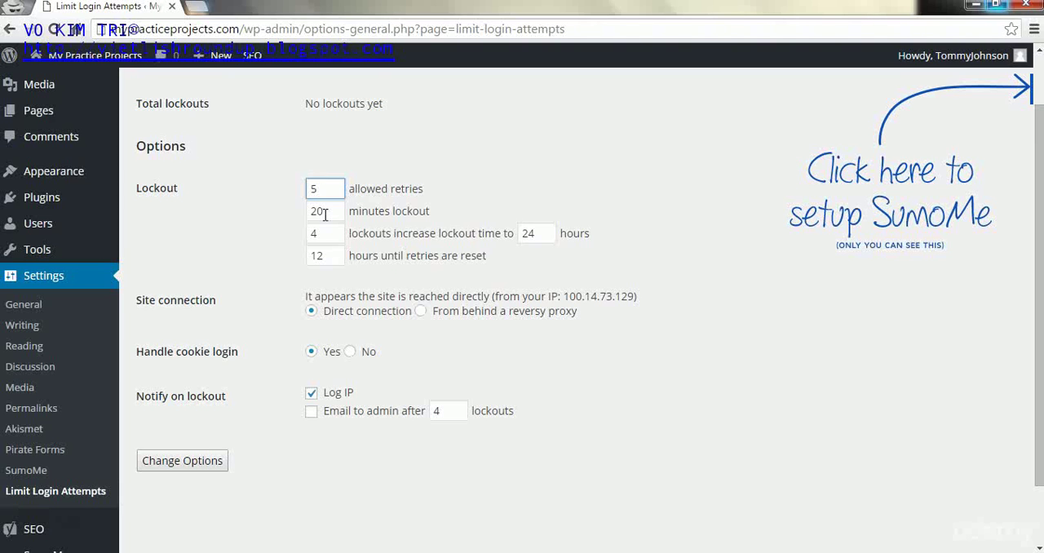
pyautogui.doubleClick(325, 210)
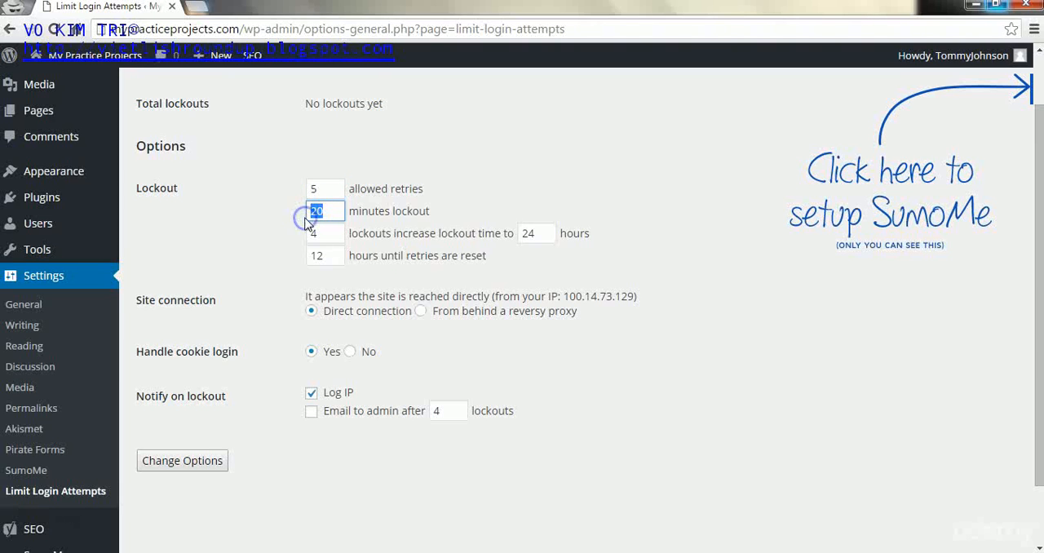
pyautogui.write('30')
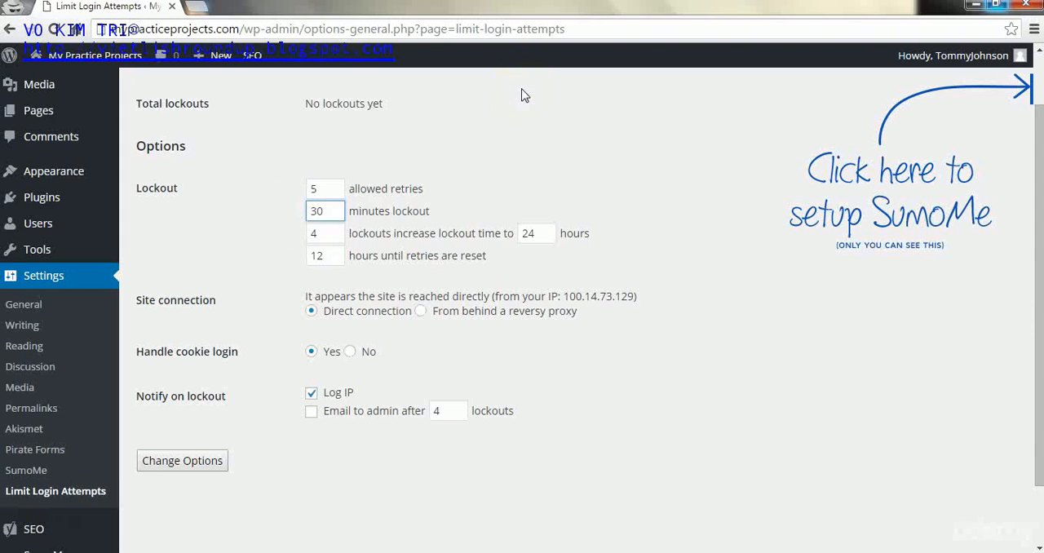
pyautogui.moveTo(489, 232)
pyautogui.write('3')
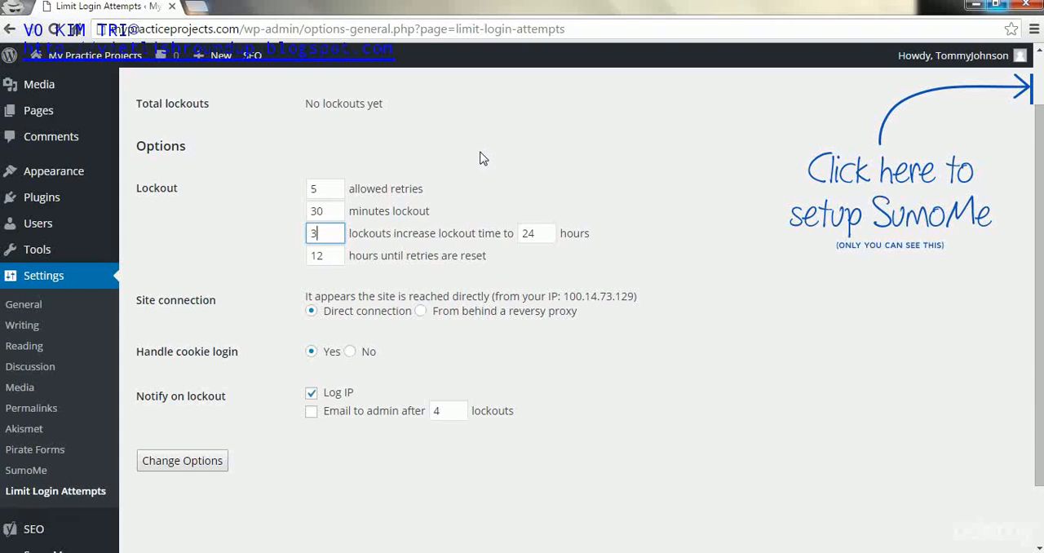
pyautogui.moveTo(406, 269)
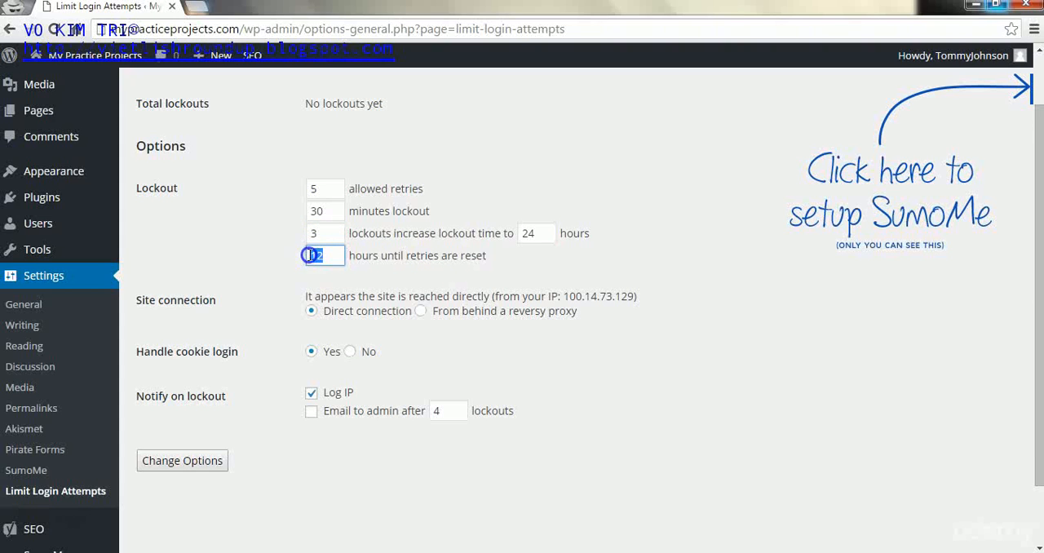
# Change the hours until retries are reset from 12 to 8.
pyautogui.write('8')
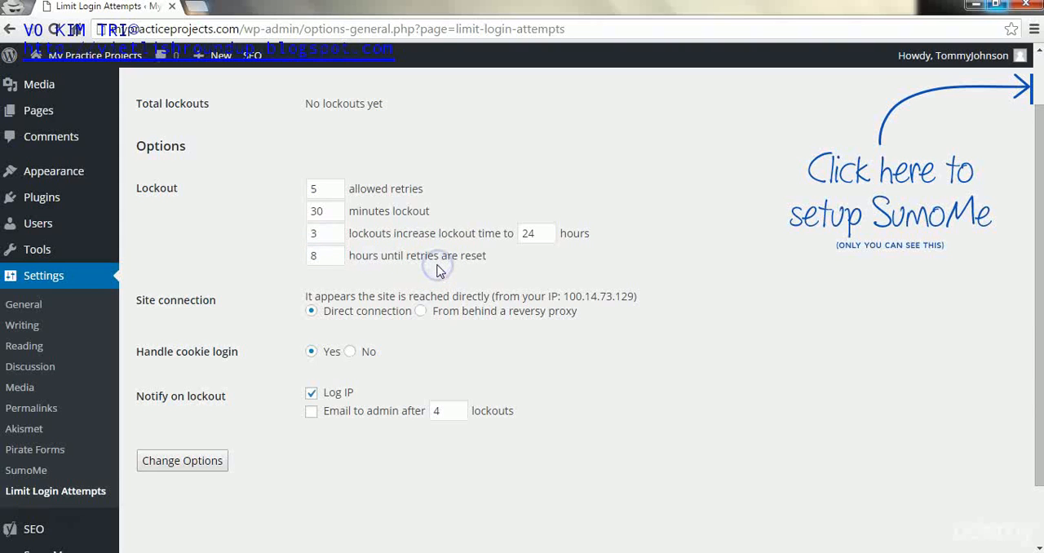
pyautogui.moveTo(312, 312)
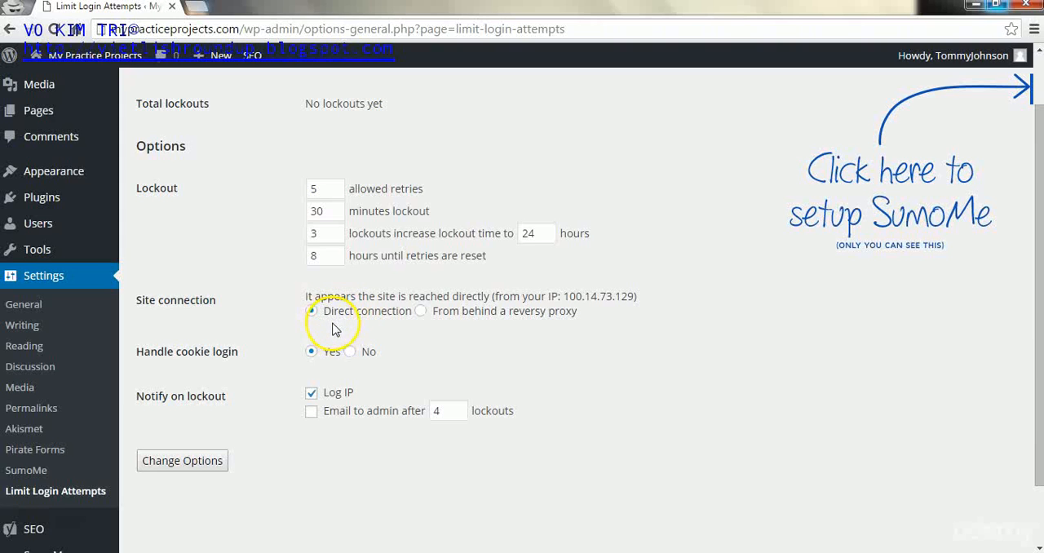
pyautogui.moveTo(328, 356)
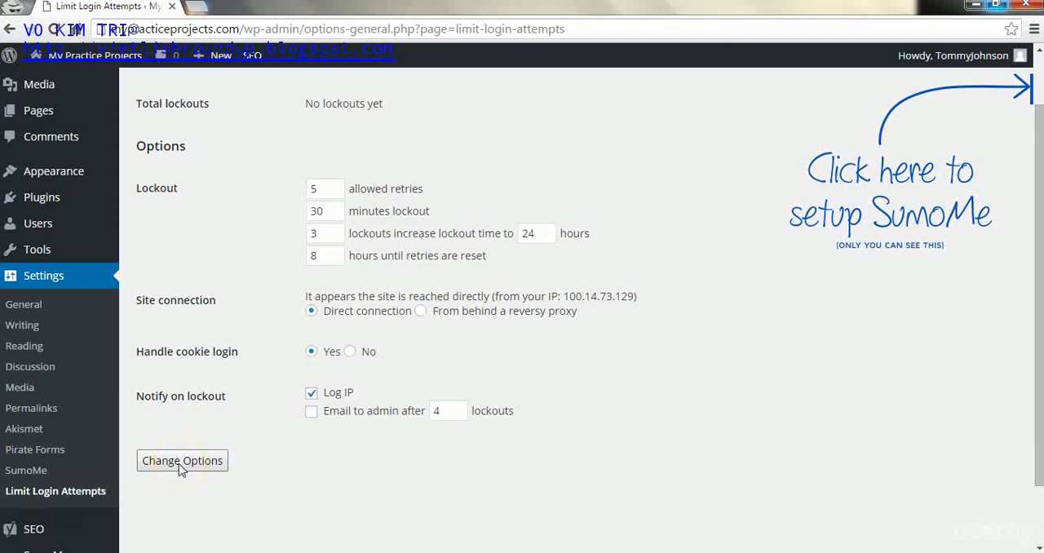
# Submit Change Options to save 5 retries, 30 minutes, 3 lockouts and 8 hours.
pyautogui.click(181, 460)
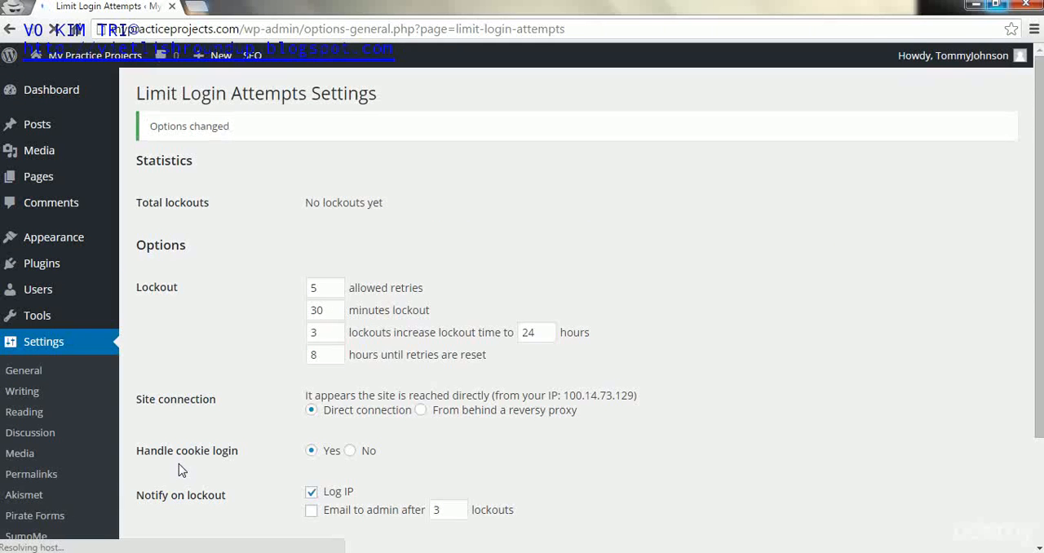
pyautogui.moveTo(168, 143)
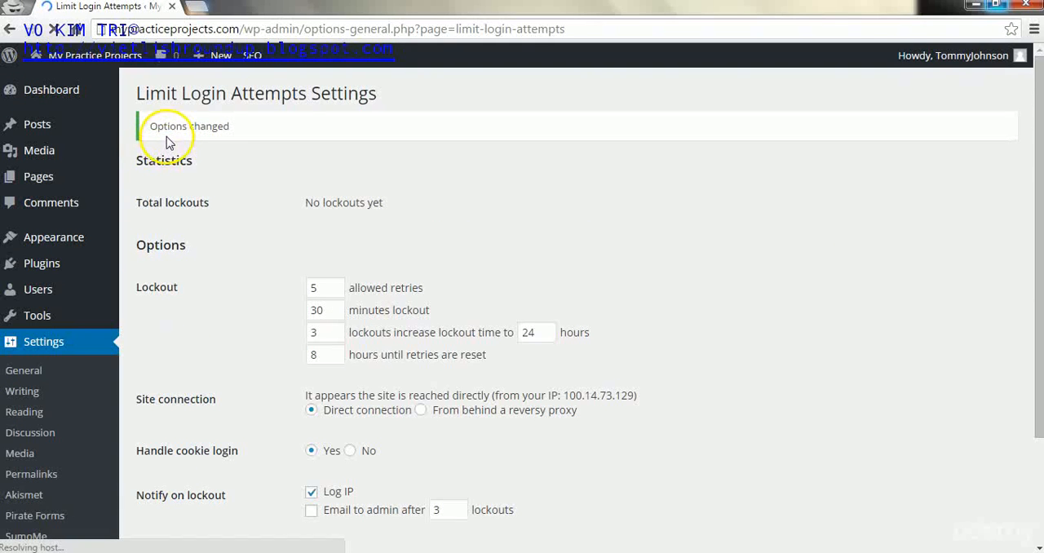